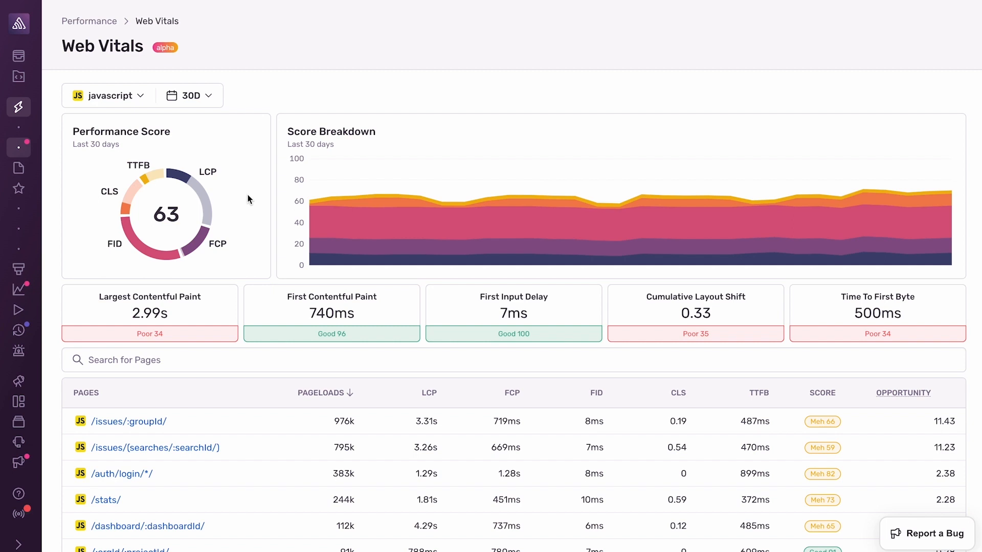
mouse_move(156, 128)
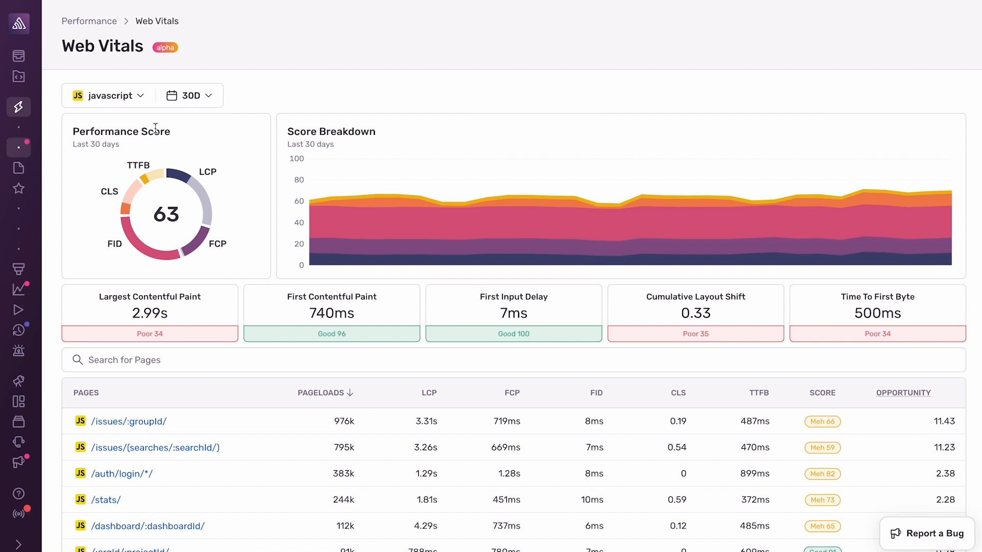
mouse_move(204, 168)
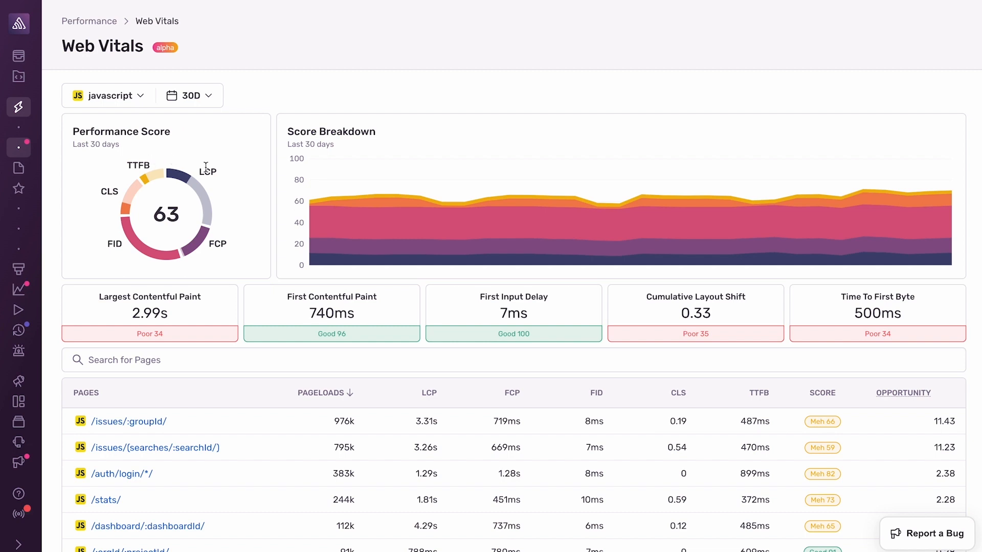
mouse_move(99, 198)
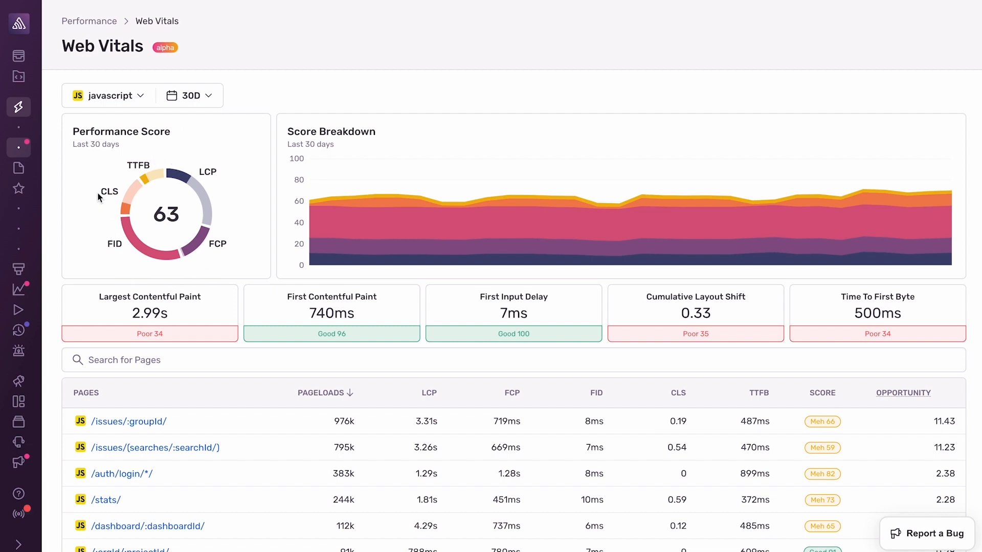
mouse_move(93, 196)
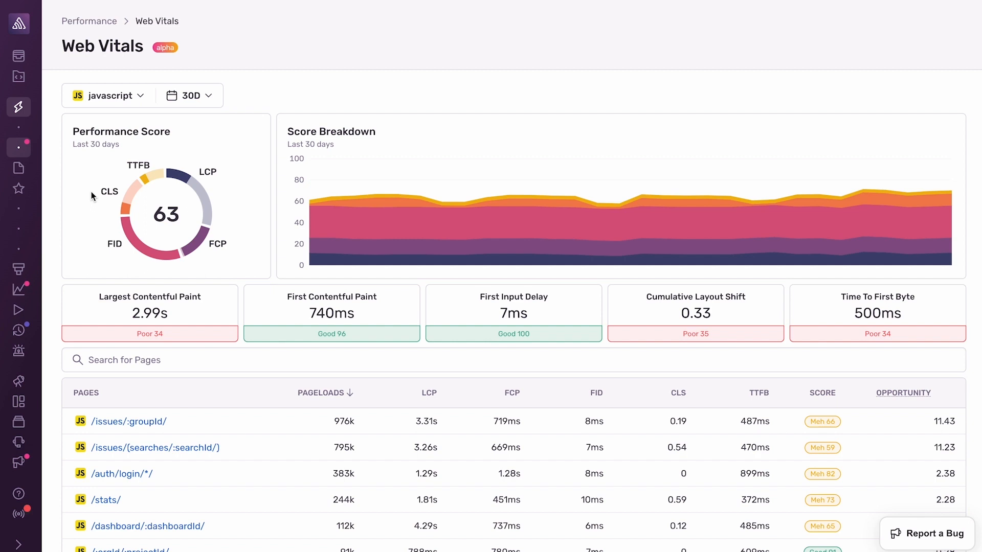
mouse_move(136, 148)
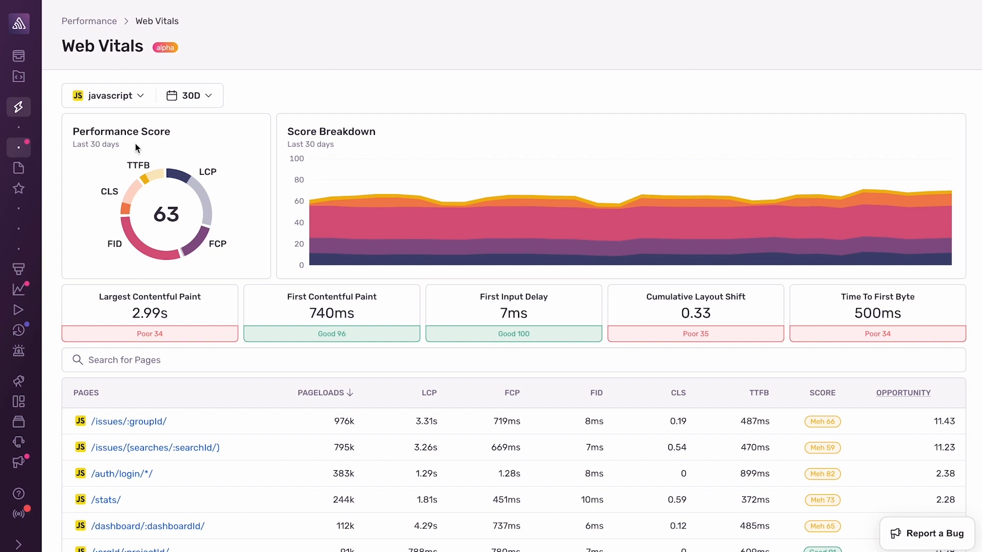
mouse_move(175, 147)
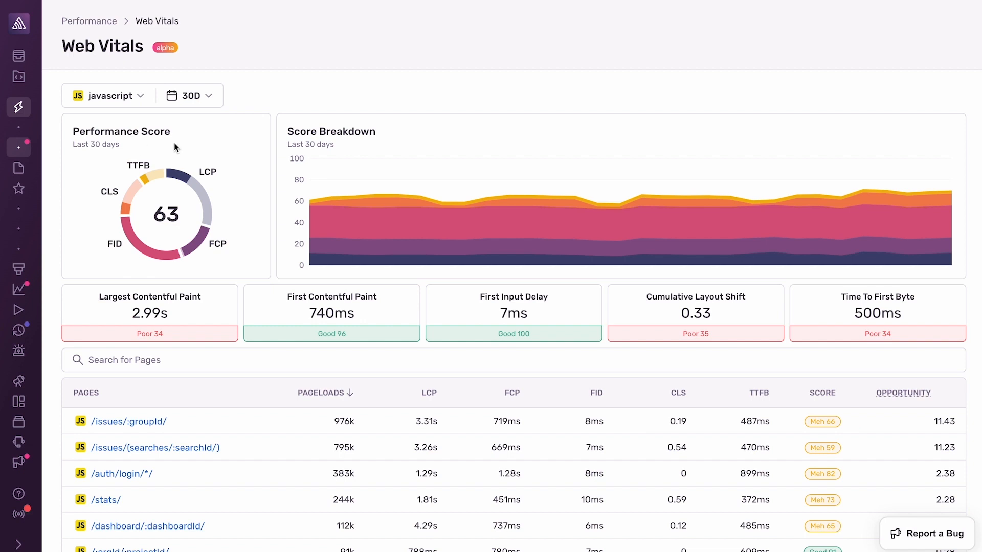
mouse_move(249, 132)
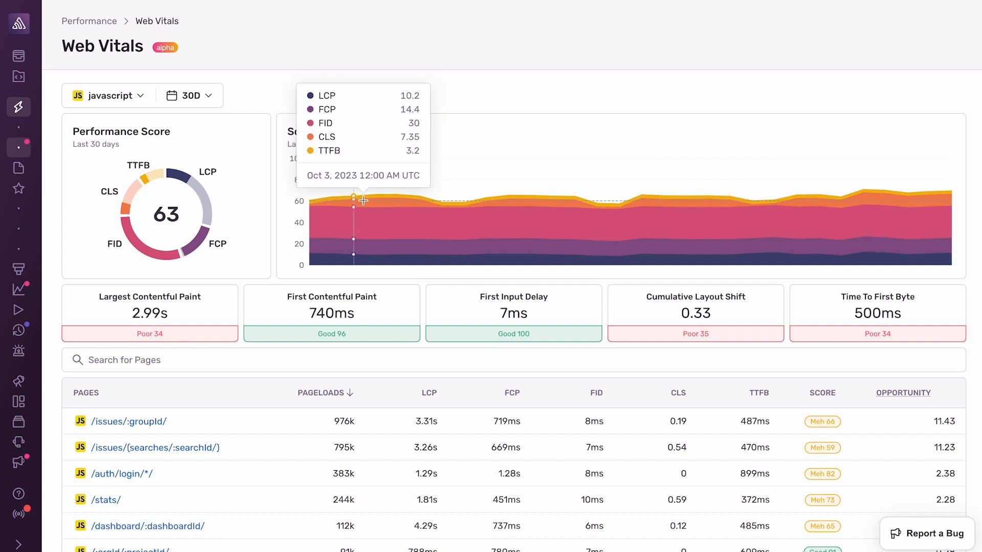
mouse_move(412, 205)
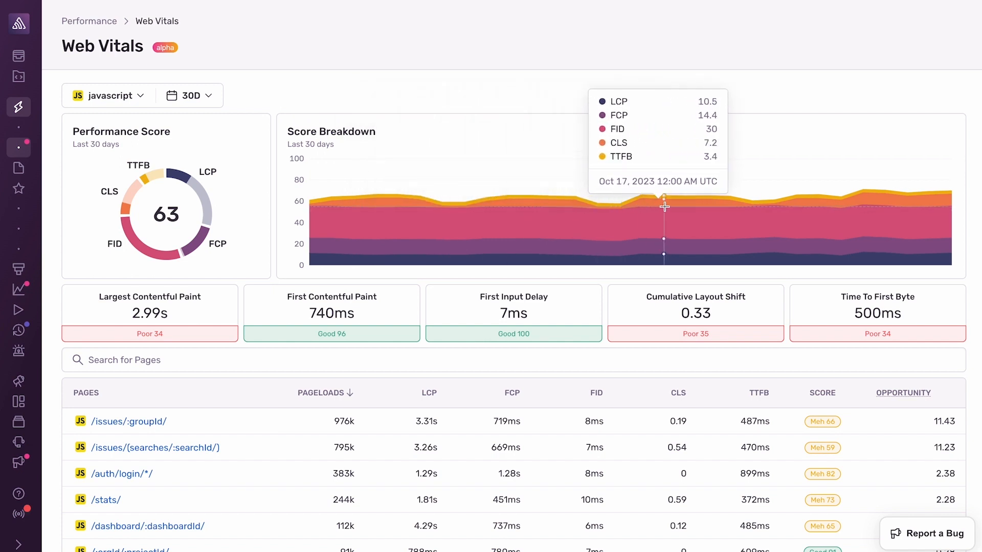
mouse_move(411, 65)
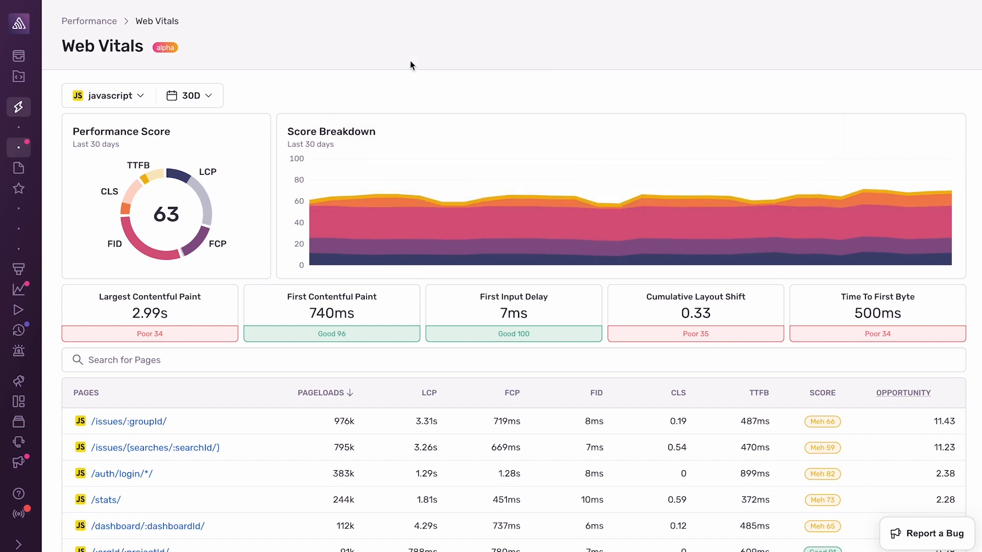
mouse_move(579, 316)
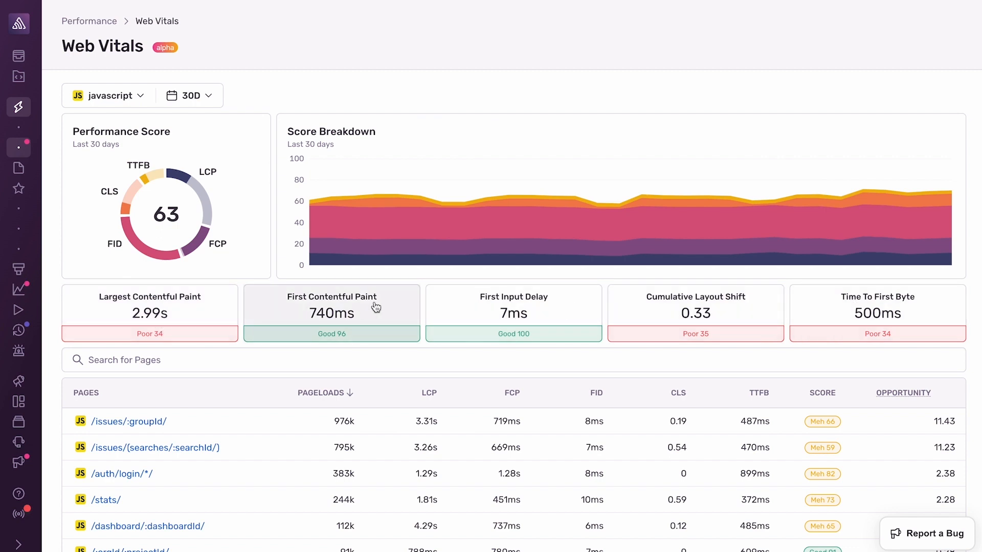
mouse_move(839, 307)
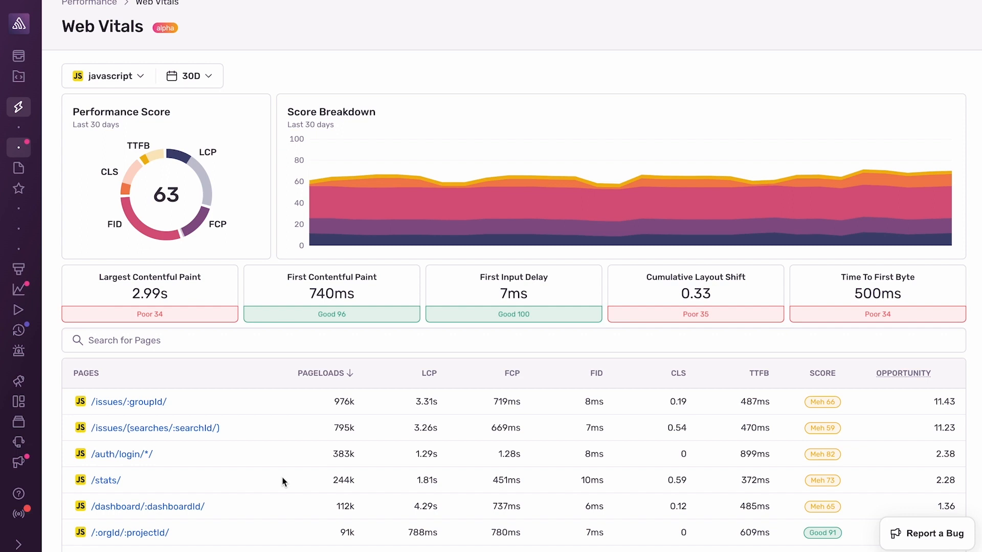
mouse_move(263, 541)
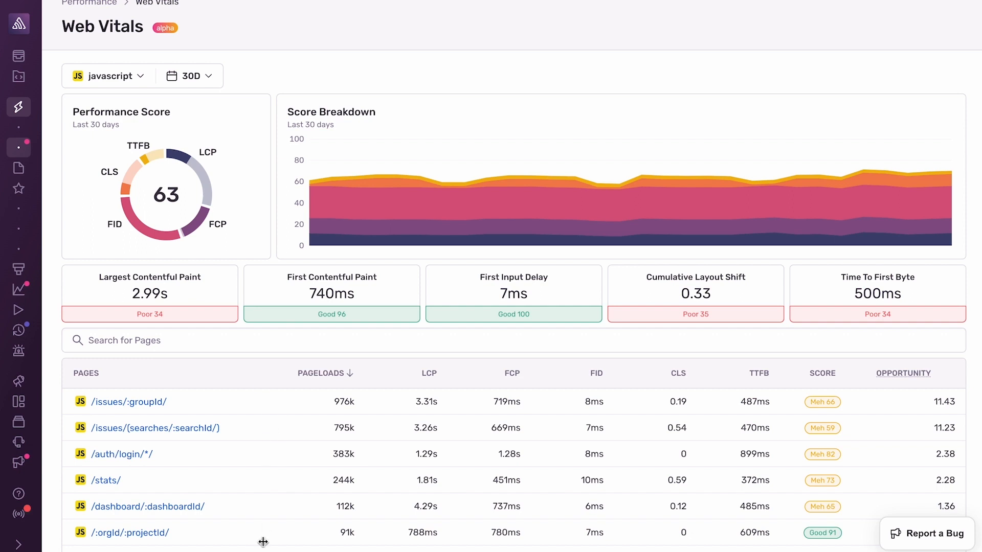
mouse_move(821, 403)
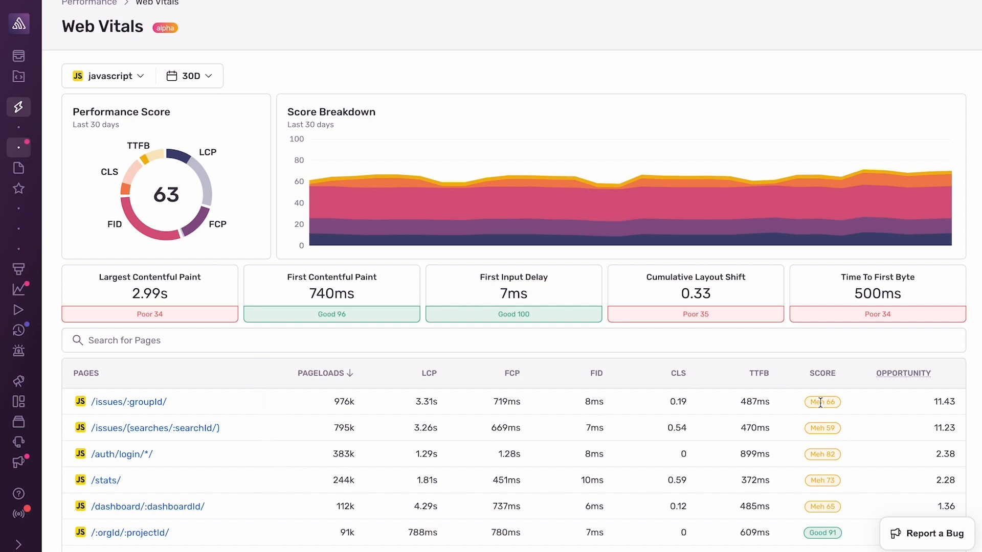
mouse_move(900, 384)
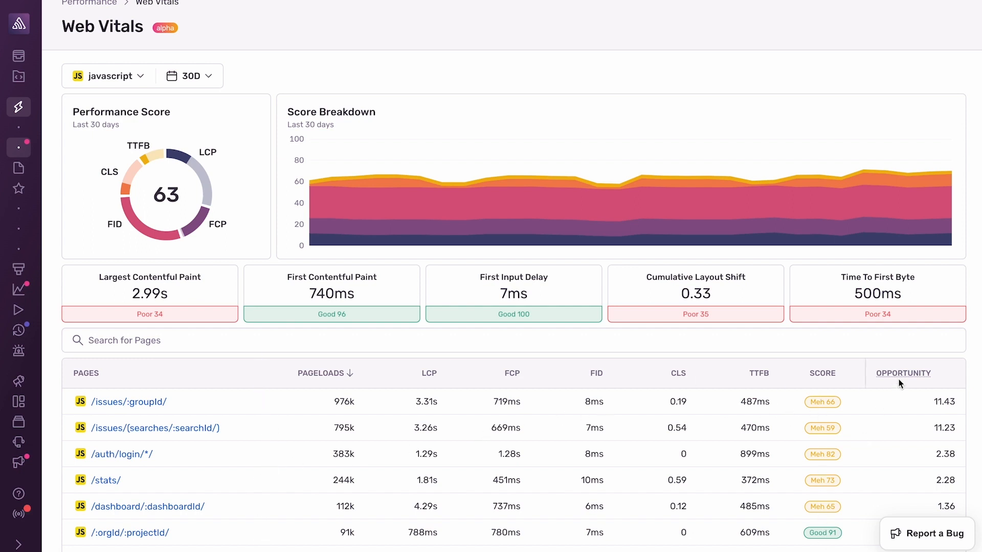
mouse_move(903, 374)
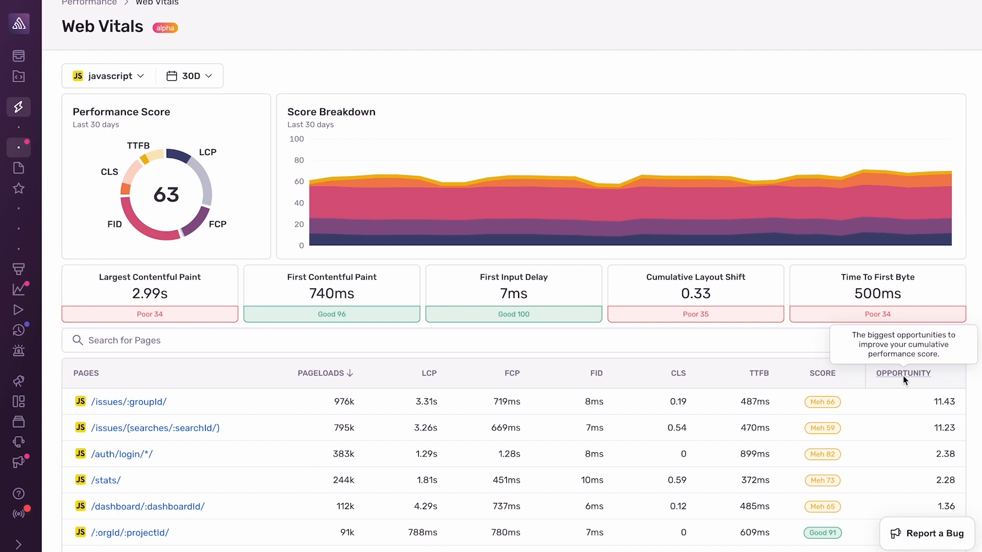
mouse_move(933, 404)
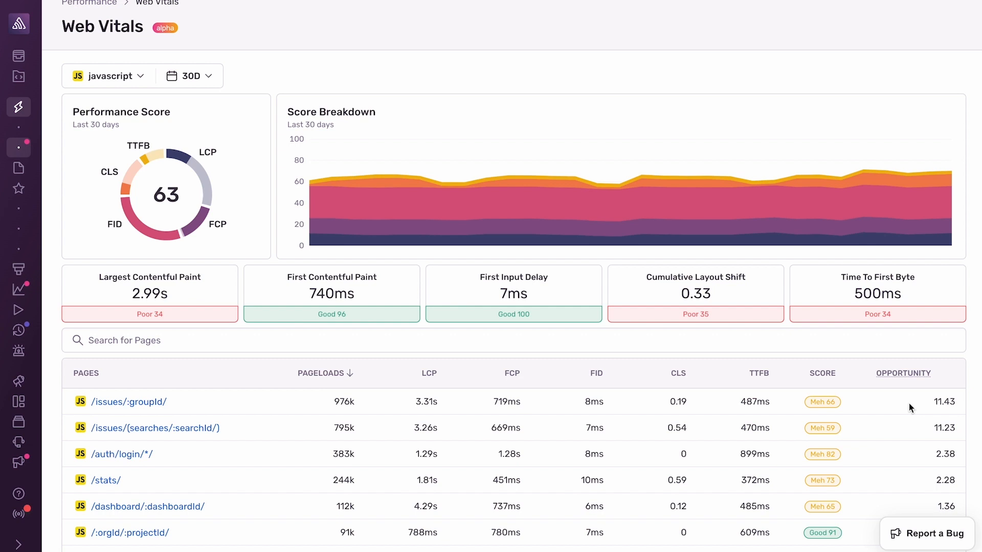
mouse_move(499, 450)
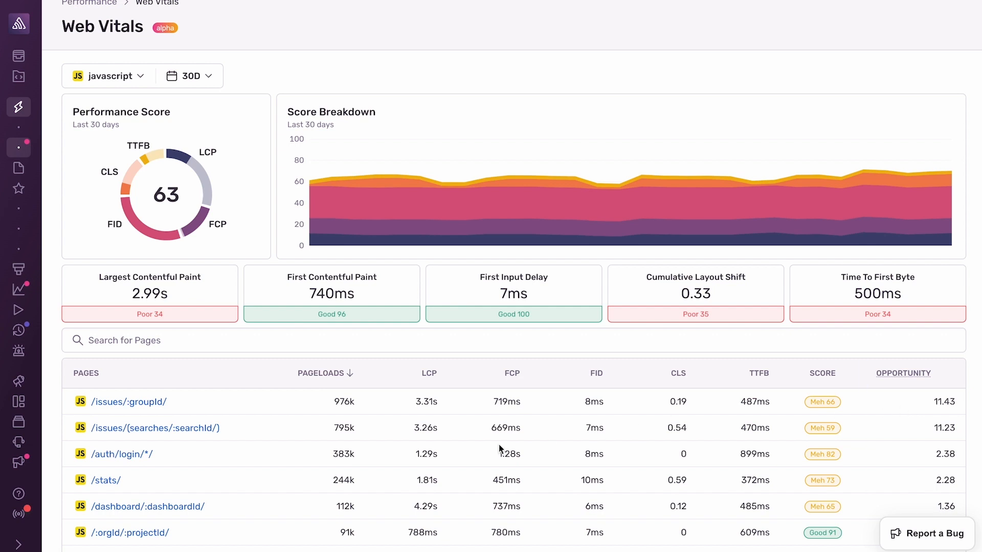
mouse_move(200, 406)
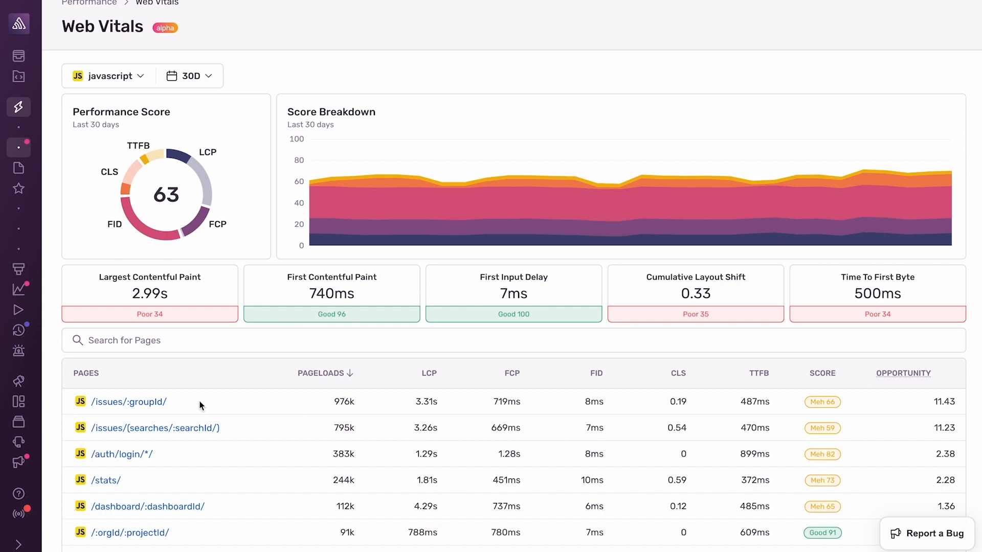
Step: Select /issues/:groupId/ in the Pages table to see its 66-score vitals overview
click(129, 401)
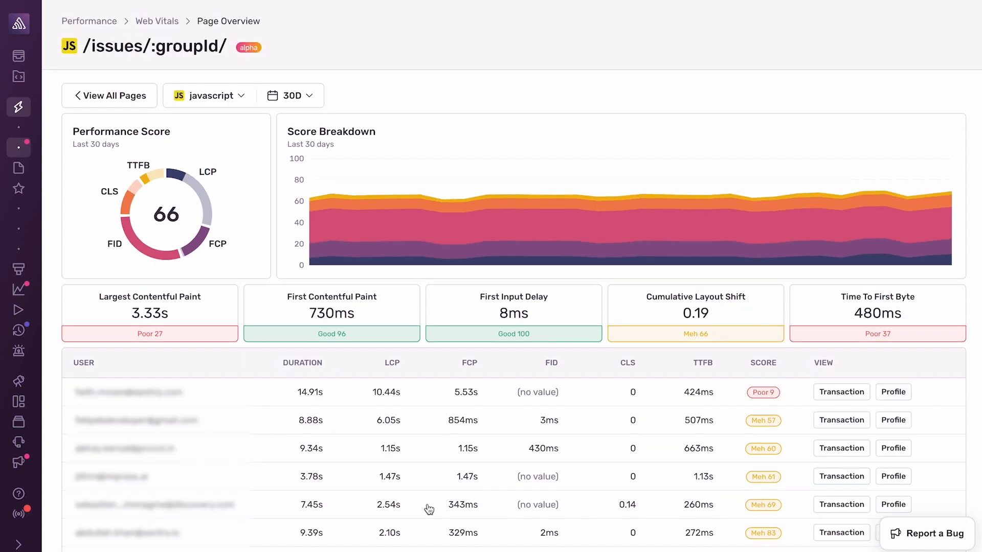
mouse_move(141, 73)
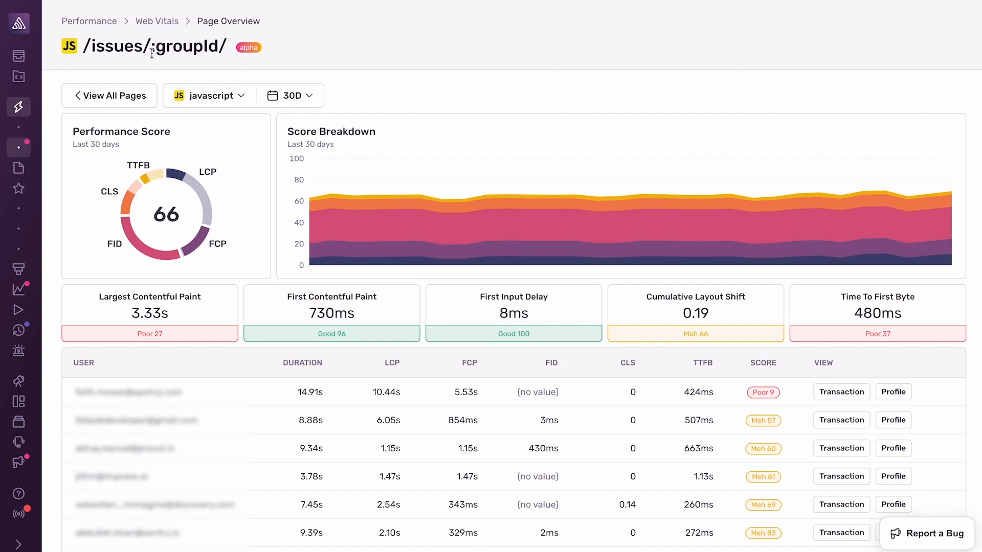
scroll(down, 3)
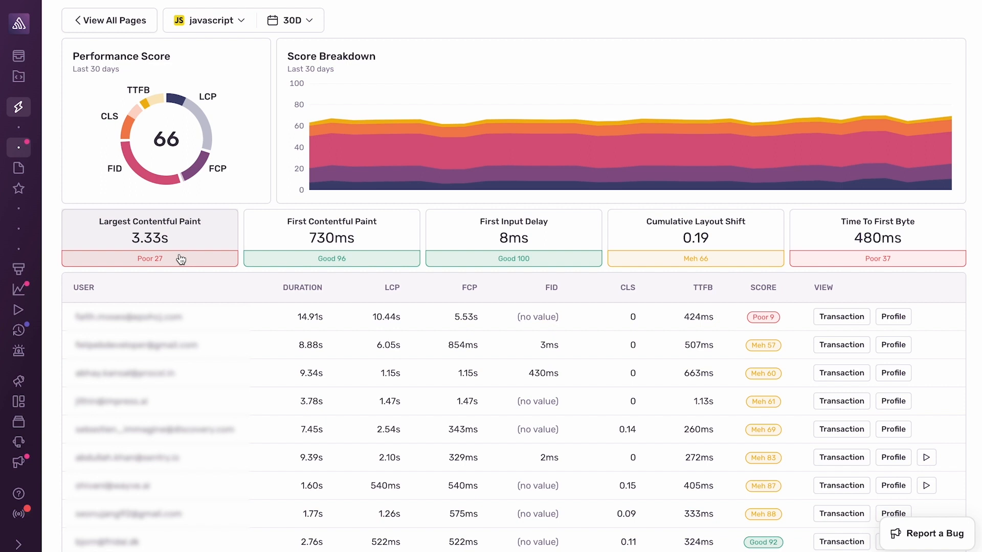
scroll(down, 3)
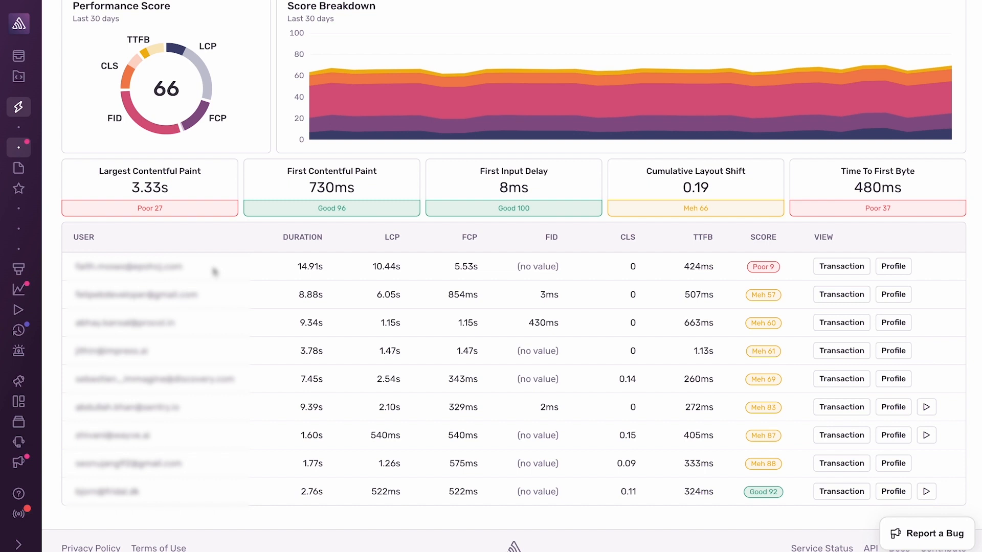
mouse_move(688, 266)
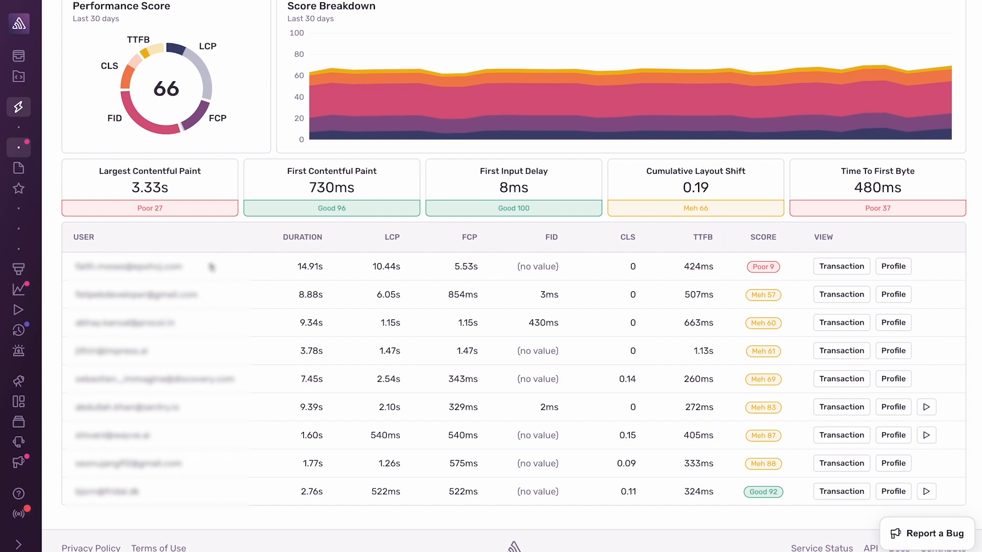
mouse_move(300, 265)
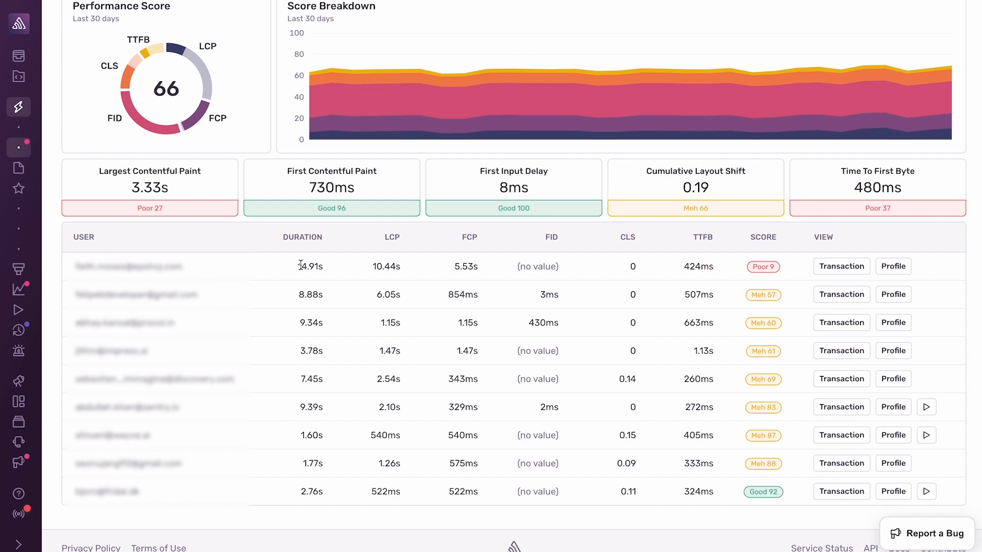
mouse_move(392, 269)
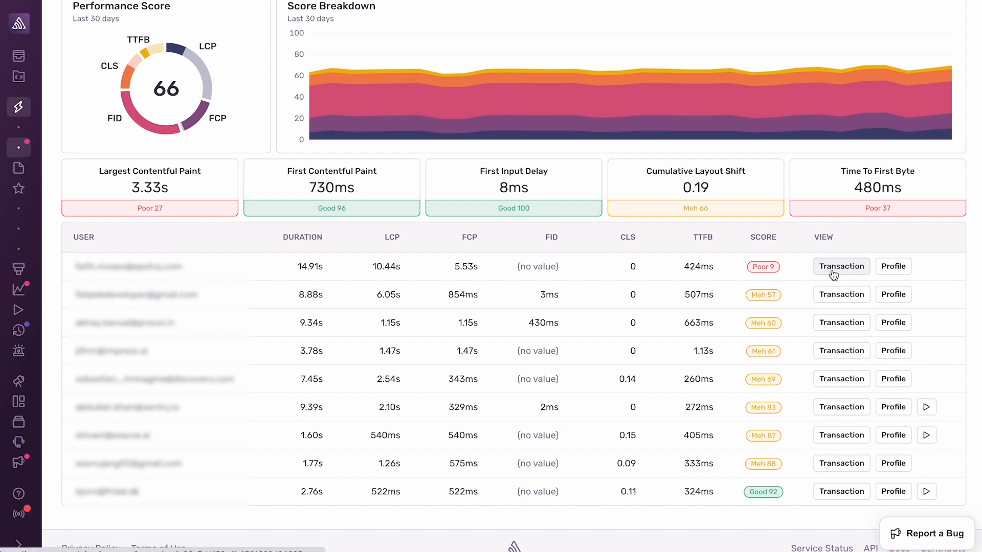
click(841, 266)
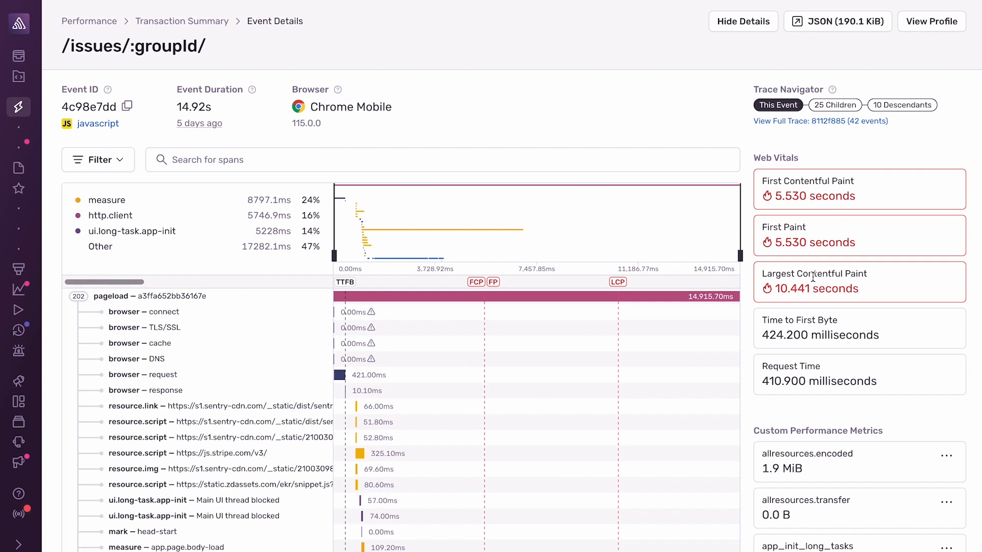
mouse_move(617, 282)
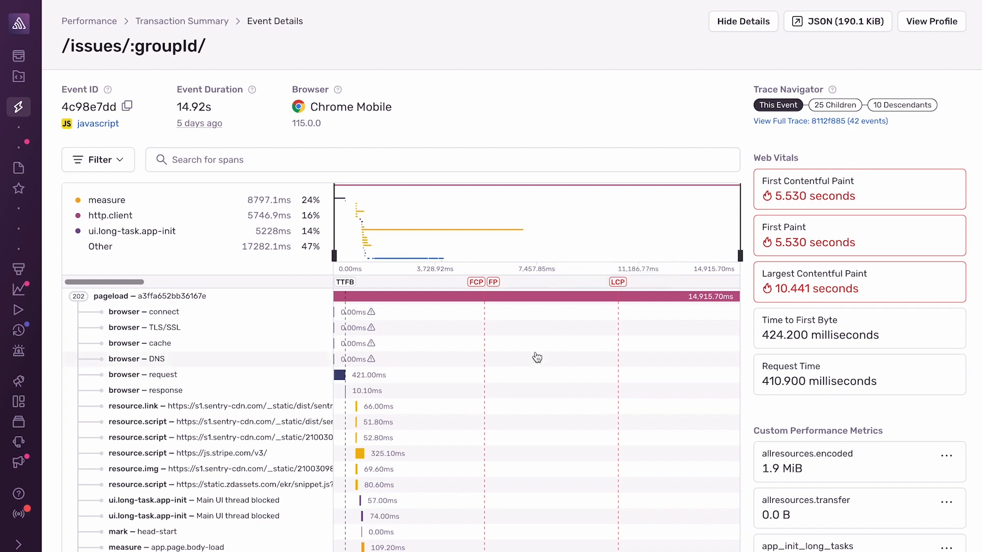
mouse_move(674, 358)
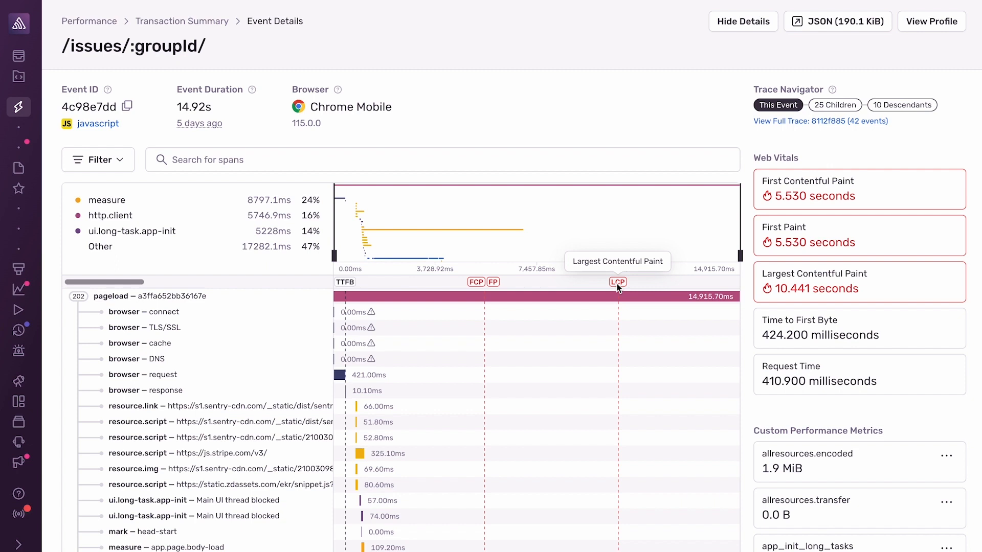
mouse_move(591, 326)
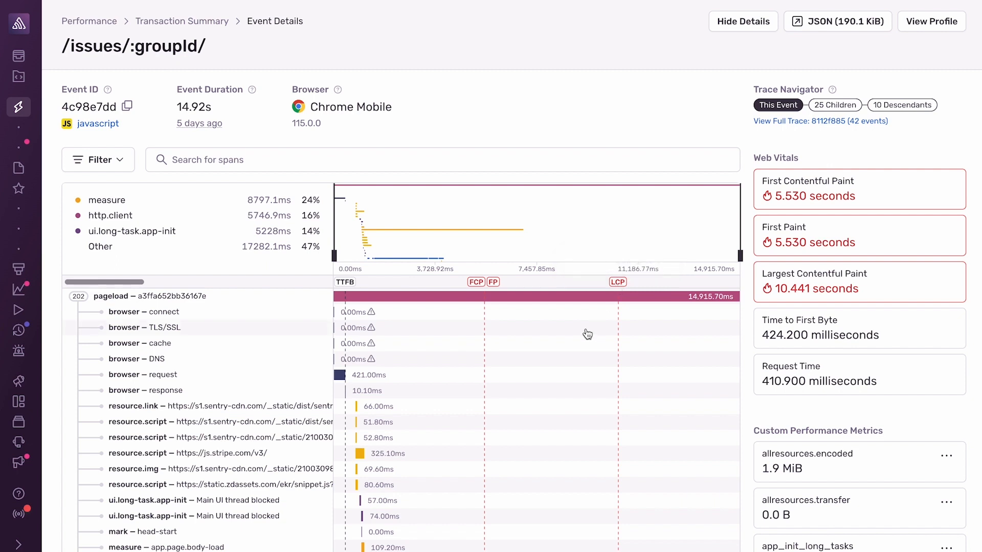
scroll(down, 3)
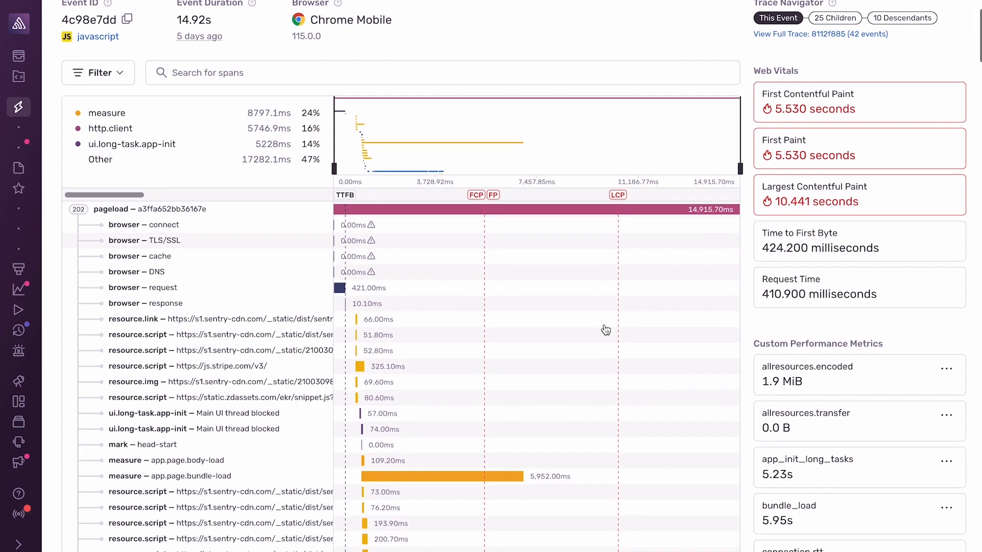
scroll(down, 3)
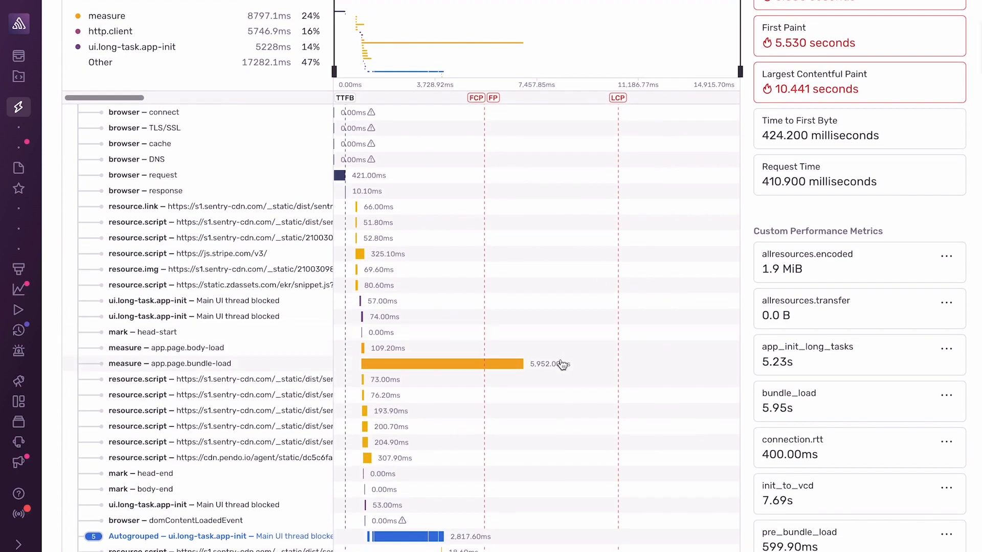
mouse_move(571, 375)
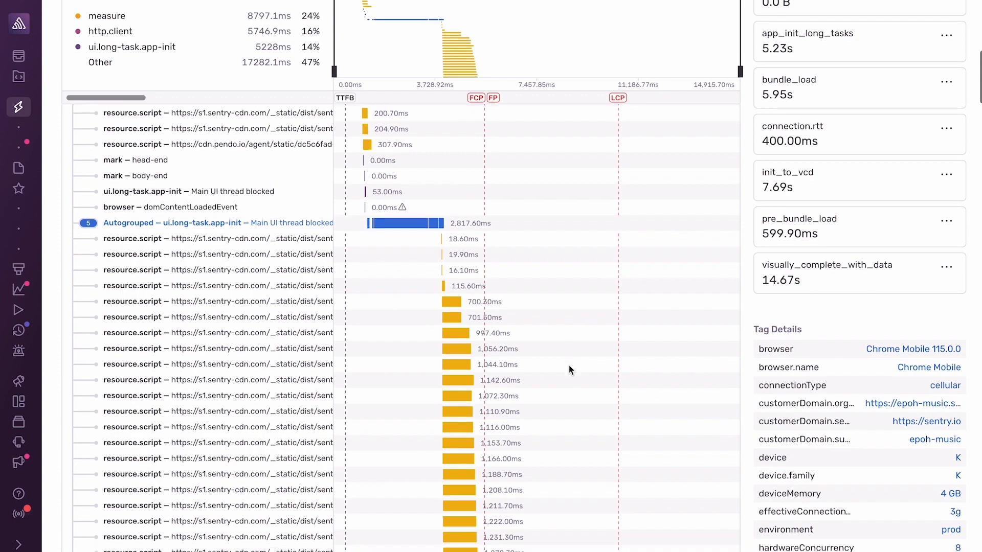
scroll(down, 3)
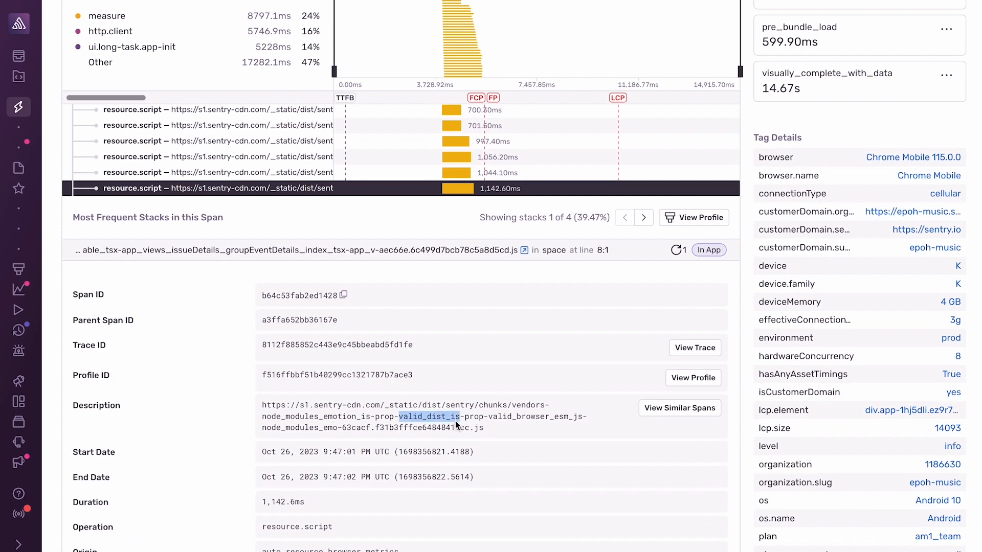
triple_click(423, 416)
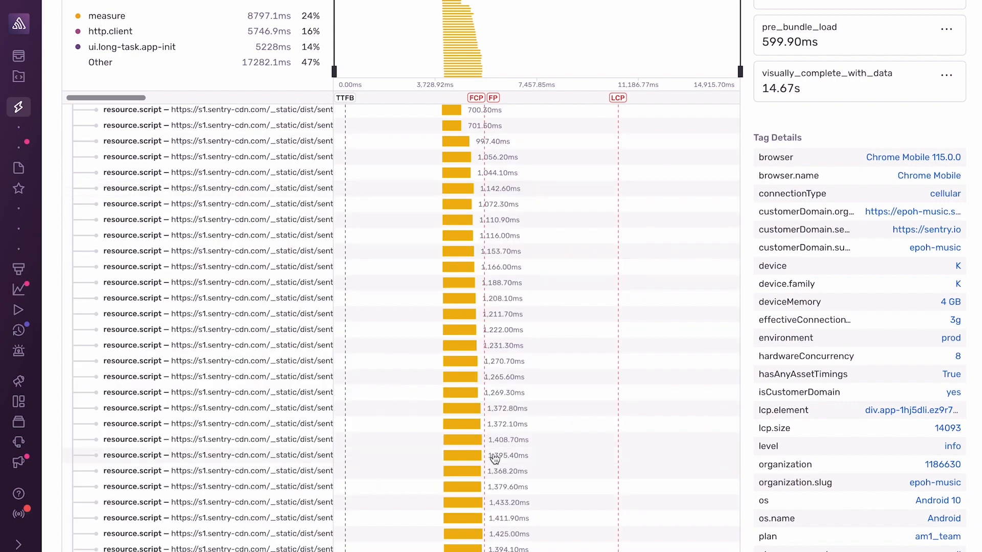
scroll(down, 3)
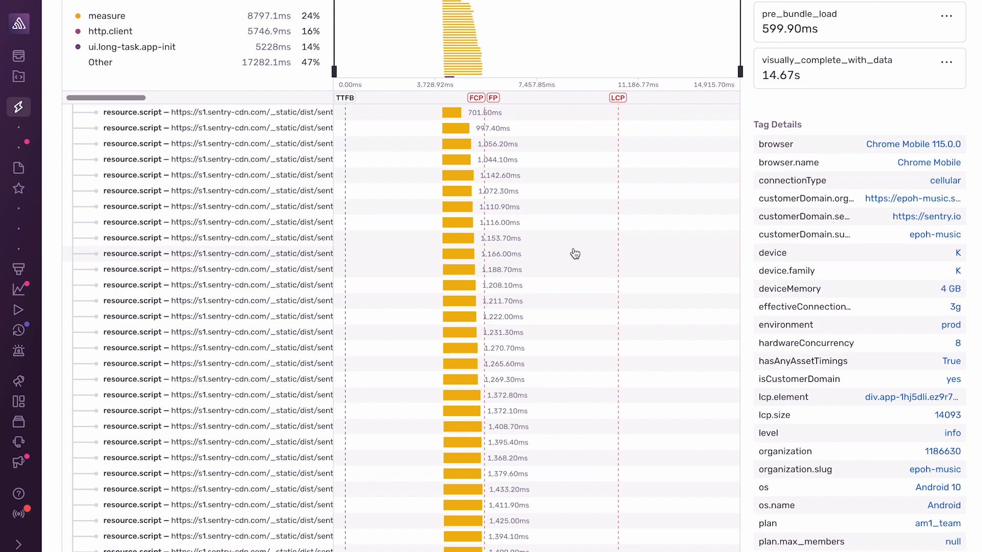
Step: Locate the 988ms ui.long-task.app-init span in the waterfall and view its profile
scroll(down, 3)
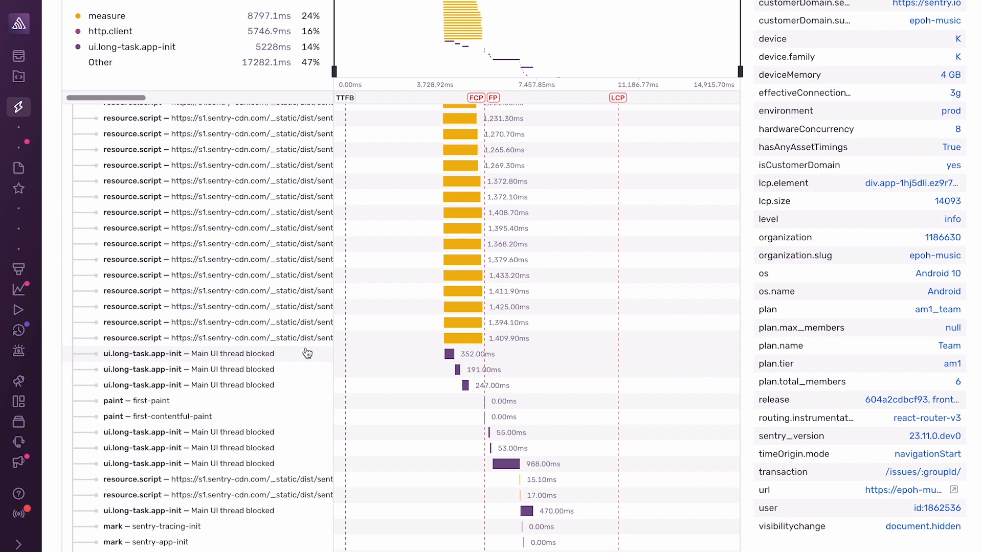
mouse_move(417, 468)
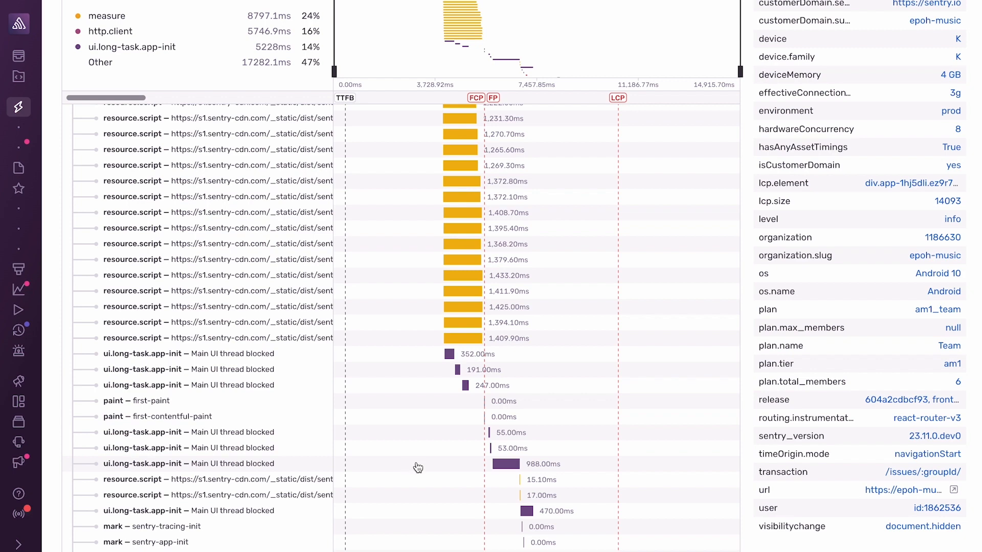
scroll(down, 3)
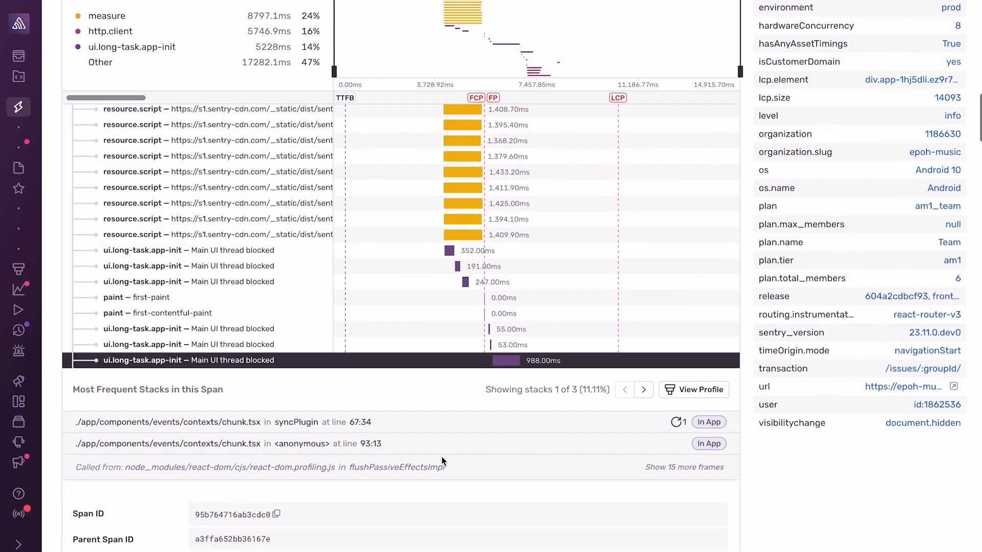
scroll(down, 3)
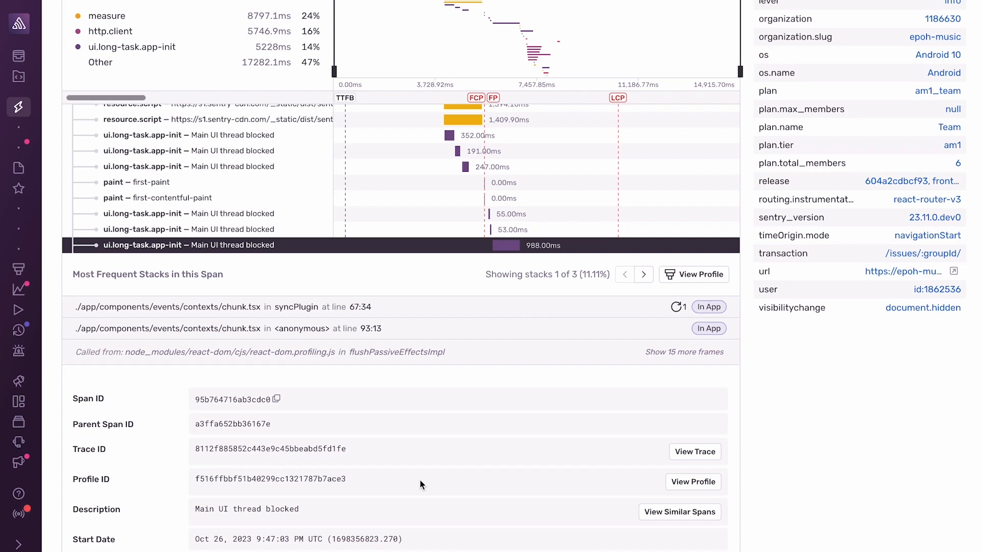
mouse_move(507, 398)
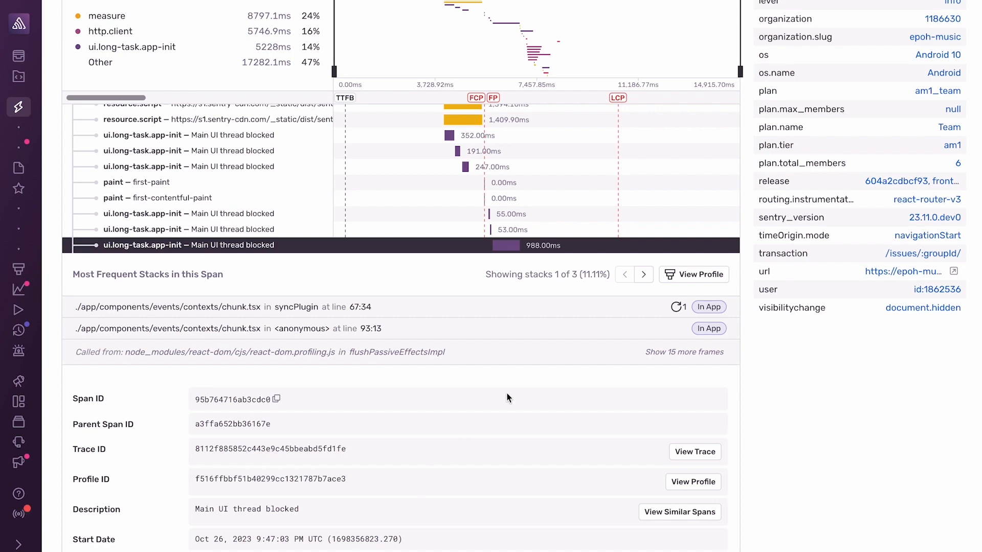
click(693, 274)
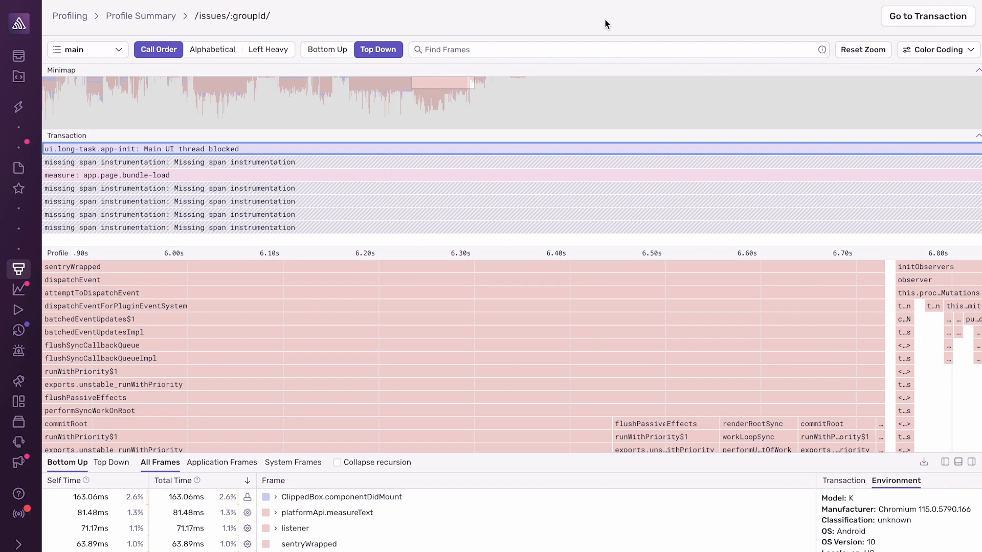
mouse_move(515, 149)
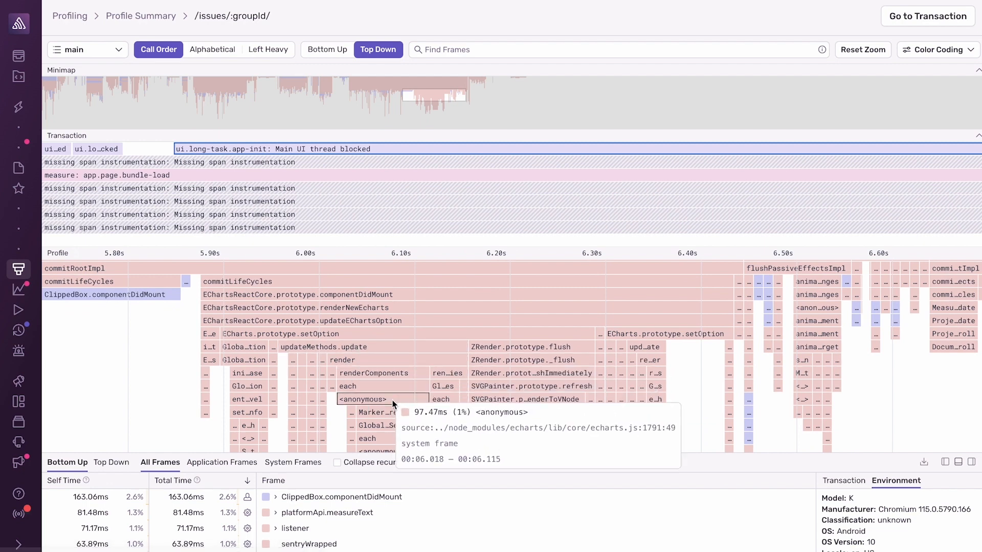
mouse_move(400, 294)
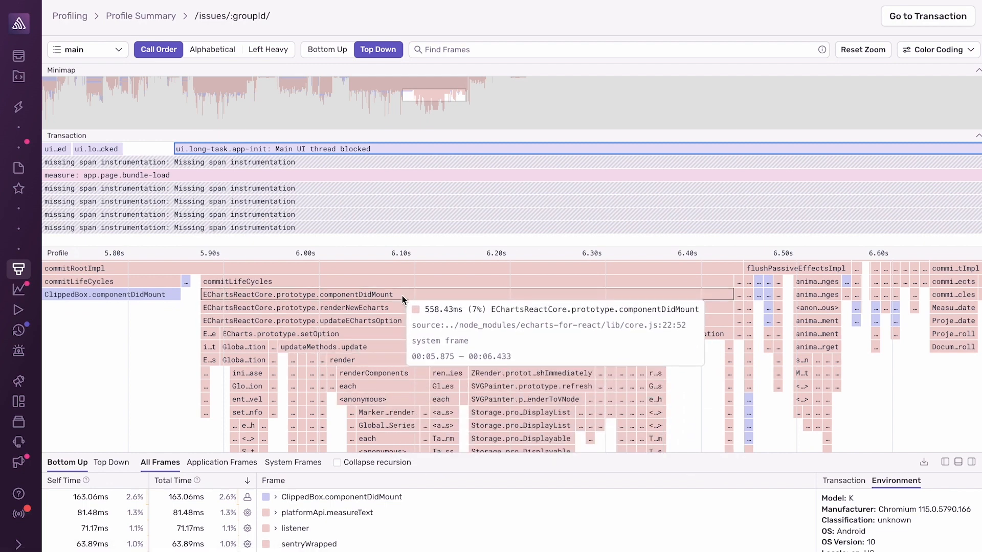